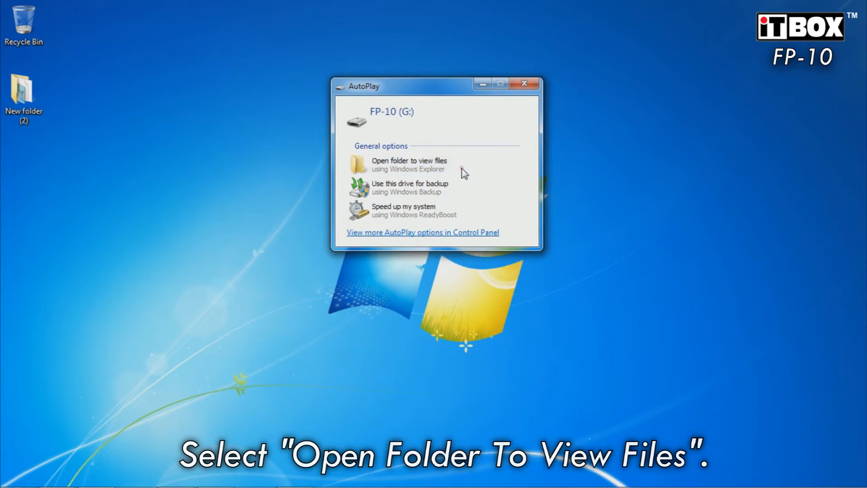
# Choose 'Open folder to view files' from the AutoPlay dialog for the FP-10 drive.
pyautogui.click(408, 164)
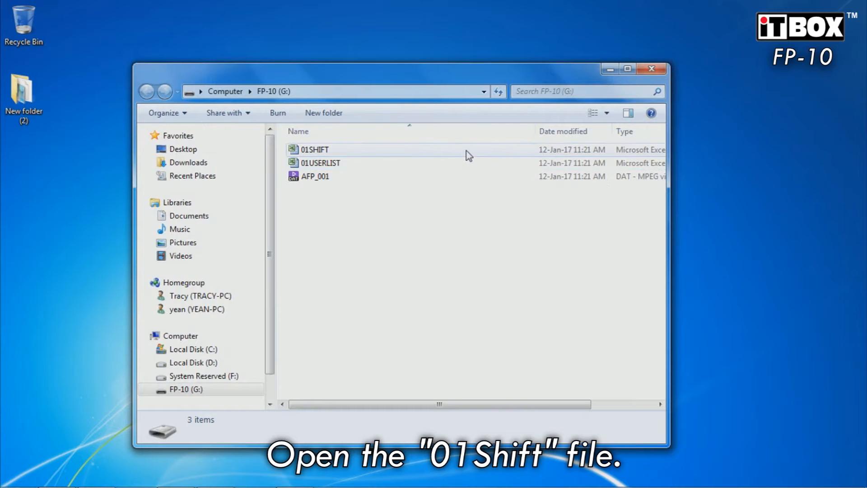
# Open 01SHIFT and accept the file format warning with Yes.
pyautogui.doubleClick(314, 149)
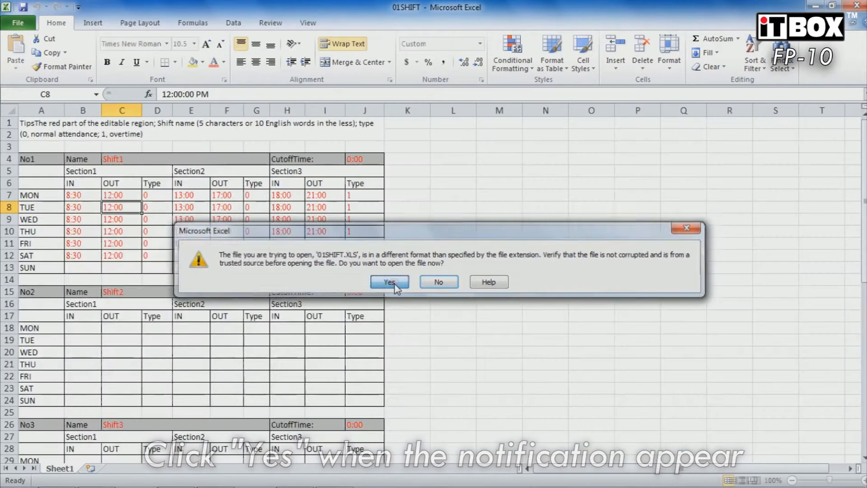
pyautogui.click(389, 282)
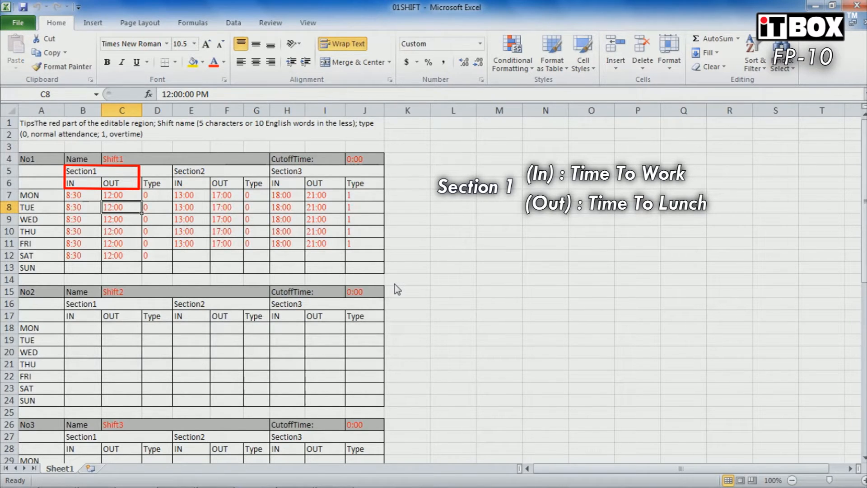
pyautogui.click(209, 177)
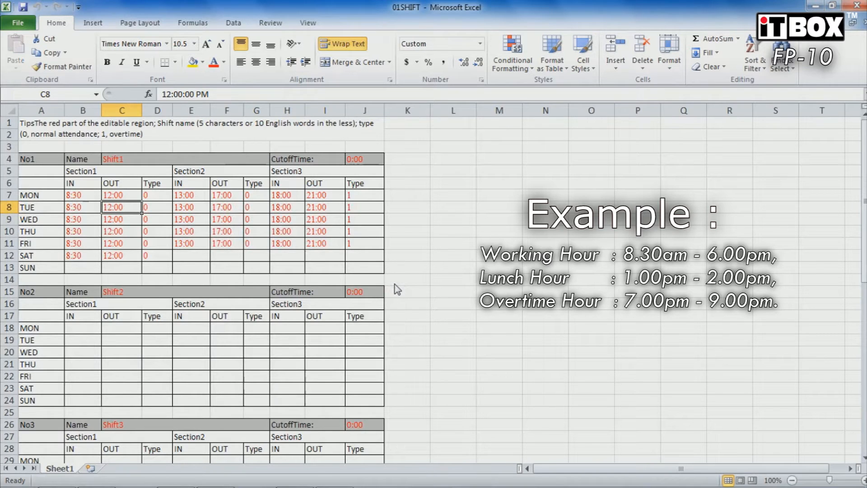
# Change Monday's Section1 OUT time to 13:00 and fill it through Friday.
pyautogui.click(120, 194)
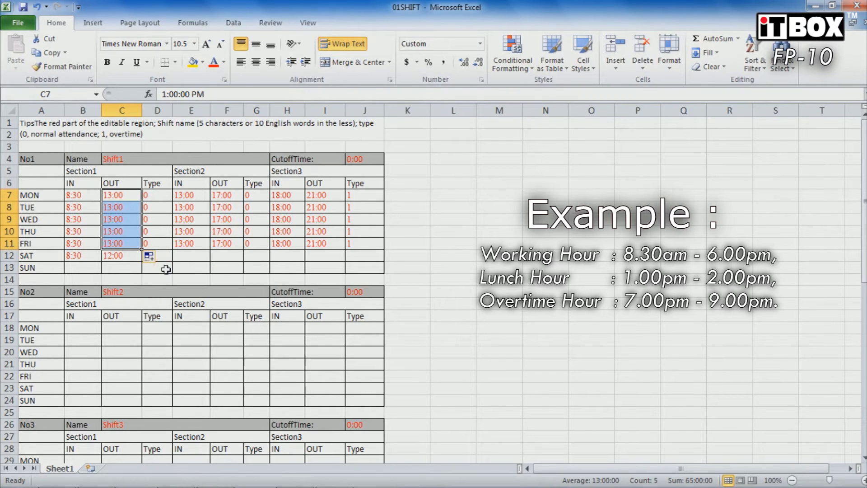
pyautogui.click(190, 195)
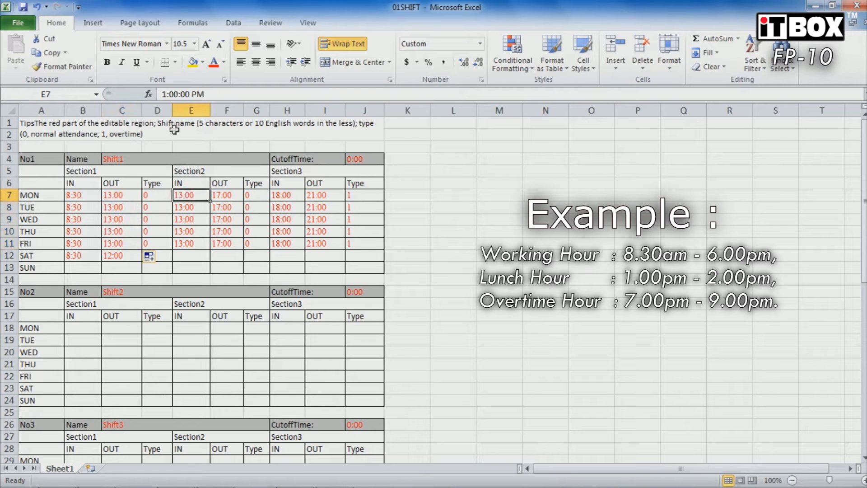
# Fill Section2 with 14:00 IN and 18:00 OUT Monday–Friday, copying cells via Auto Fill Options.
pyautogui.doubleClick(190, 194)
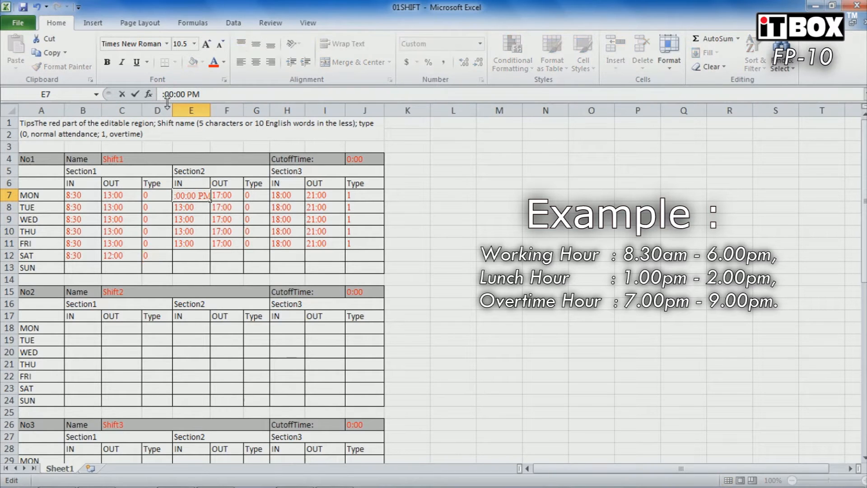
pyautogui.write('2')
pyautogui.press('Return')
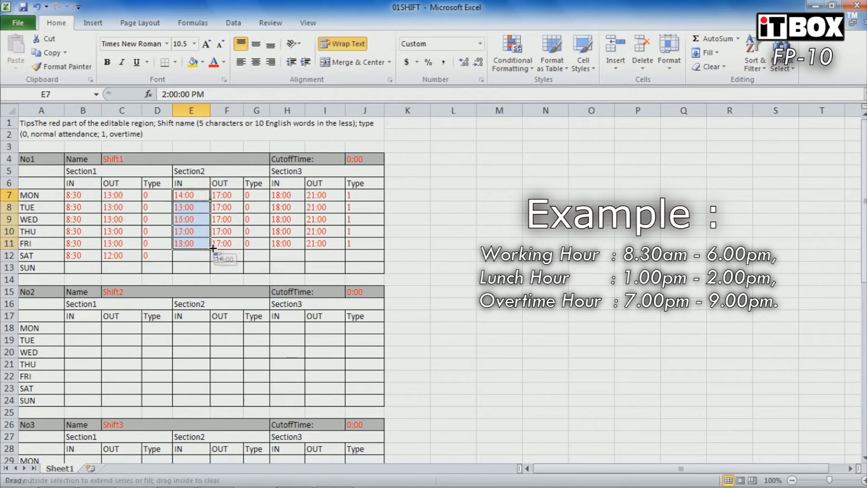
pyautogui.moveTo(191, 195); pyautogui.dragTo(190, 243)
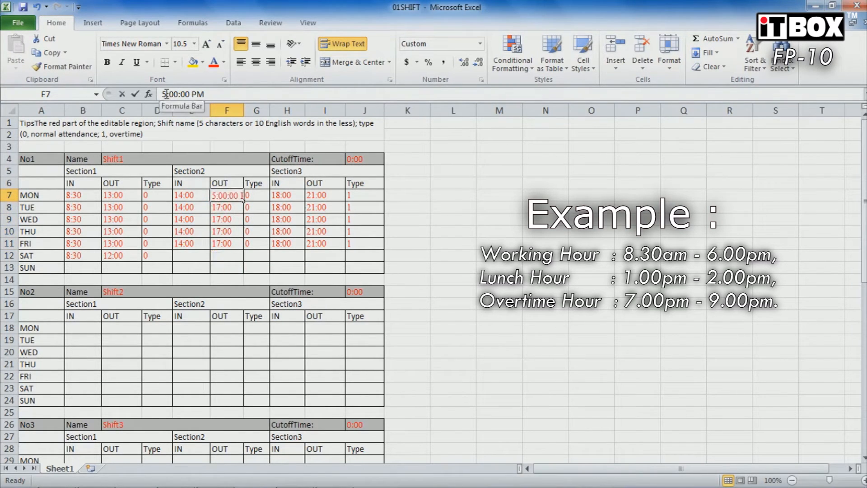
pyautogui.press('Return')
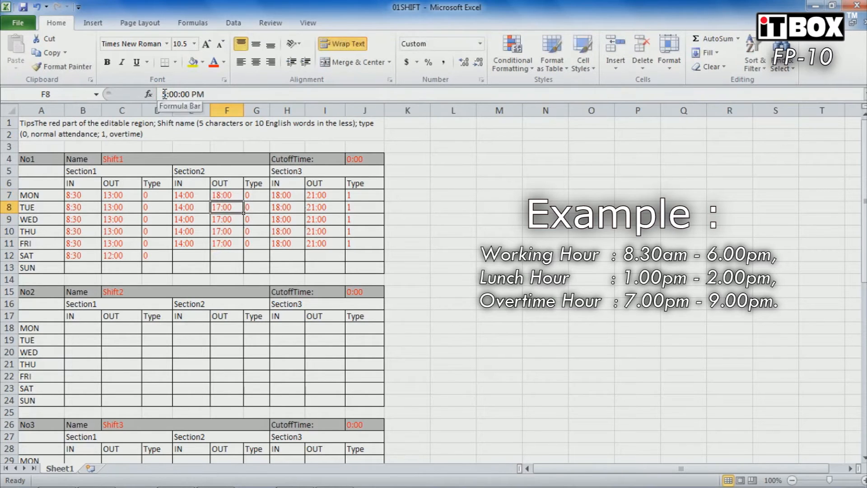
pyautogui.click(227, 195)
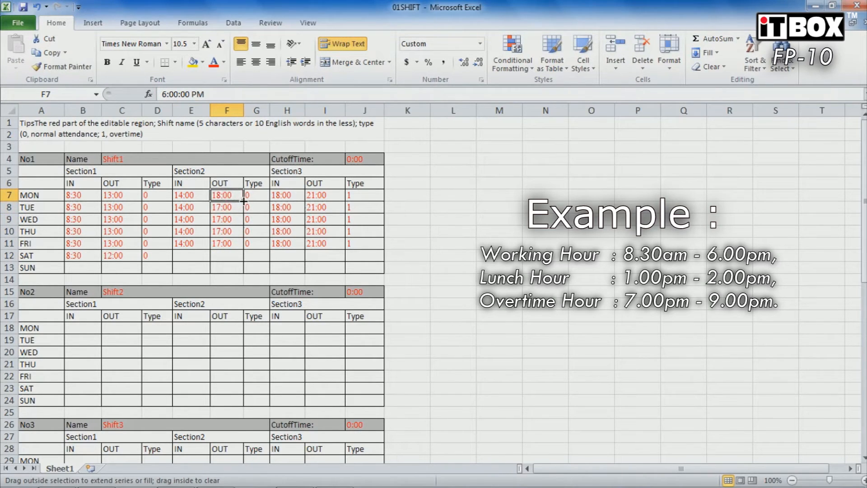
pyautogui.click(252, 256)
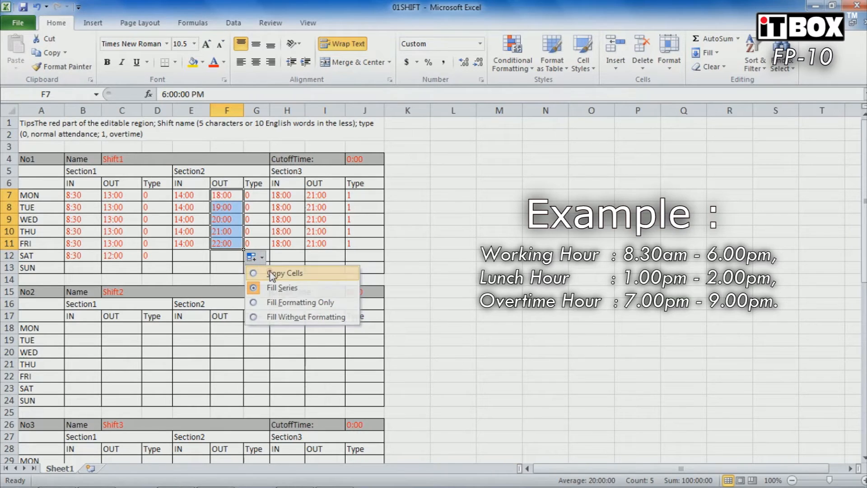
pyautogui.click(284, 272)
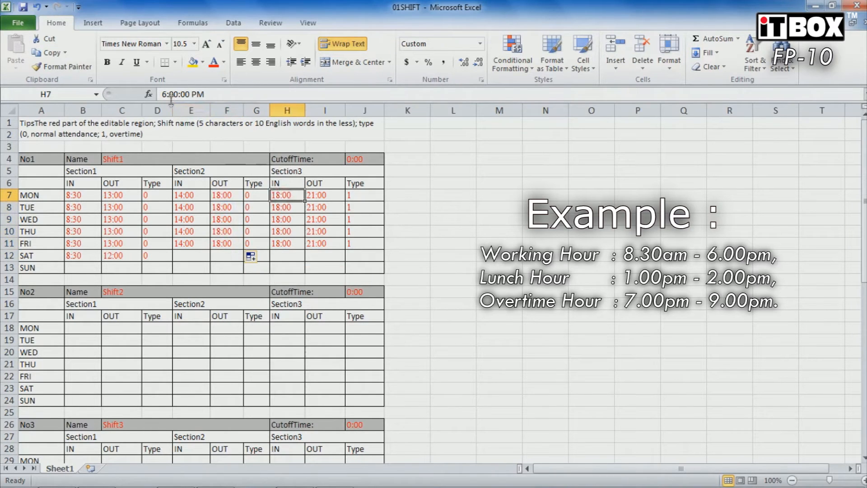
# Enter 19:00 as Monday's Section3 IN time and fill it down through Friday.
pyautogui.press('Return')
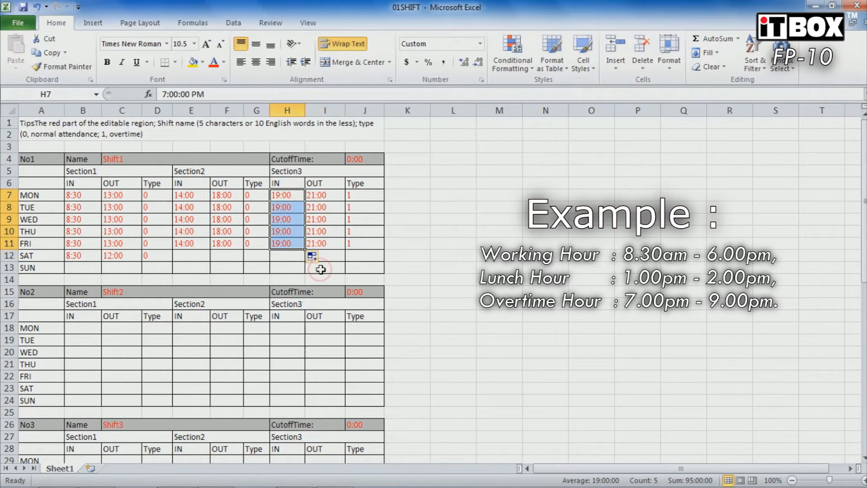
pyautogui.click(83, 256)
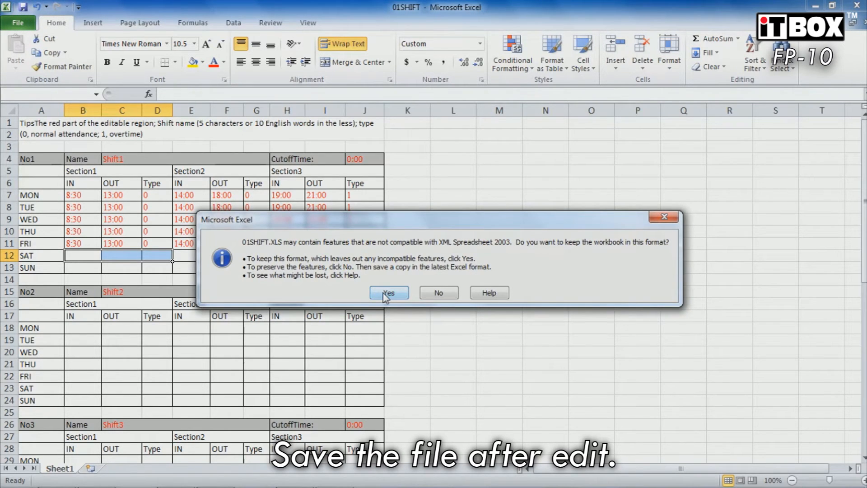
# Confirm Yes to save 01SHIFT in its current file format.
pyautogui.click(389, 293)
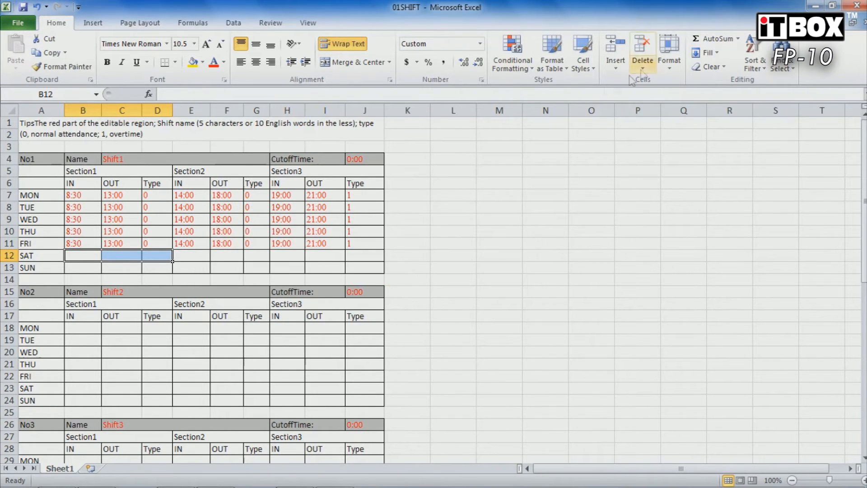